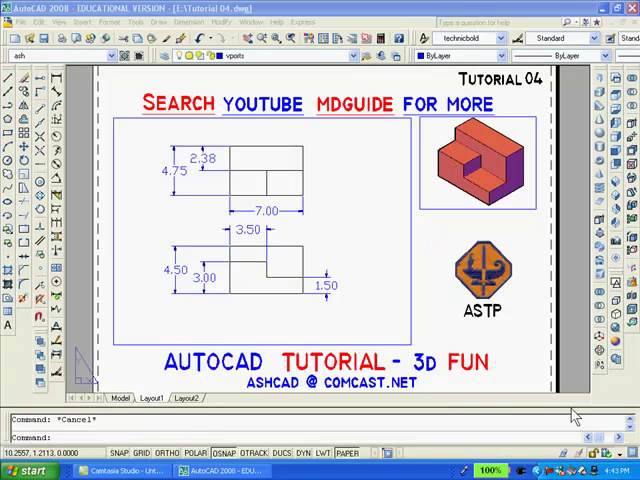
mouse_move(572, 410)
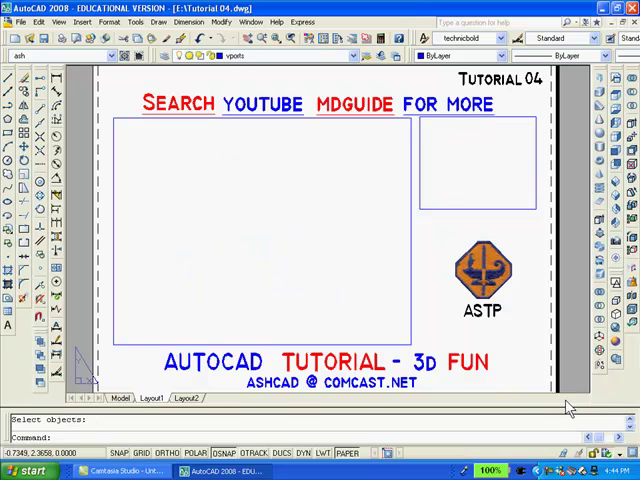
mouse_move(564, 404)
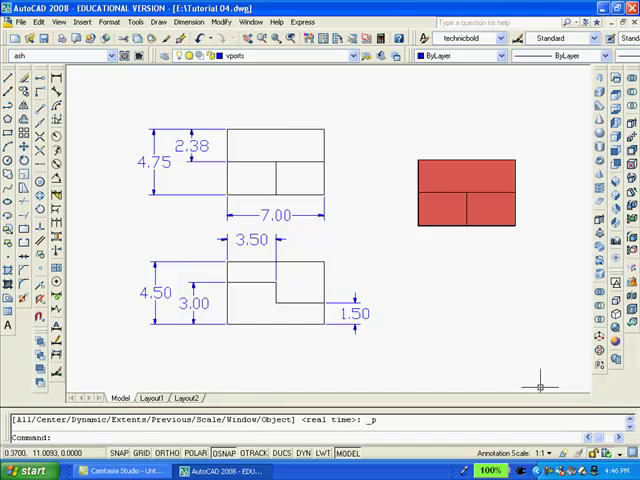
mouse_move(538, 384)
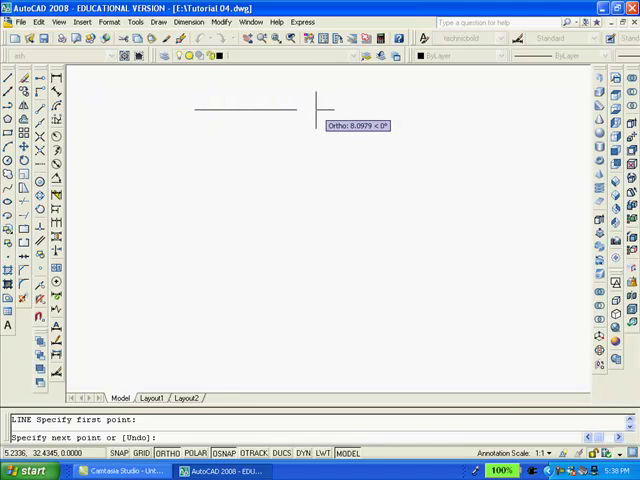
Close the 7-unit rectangle with polar distances and begin the front-view outline below it.
text(75)
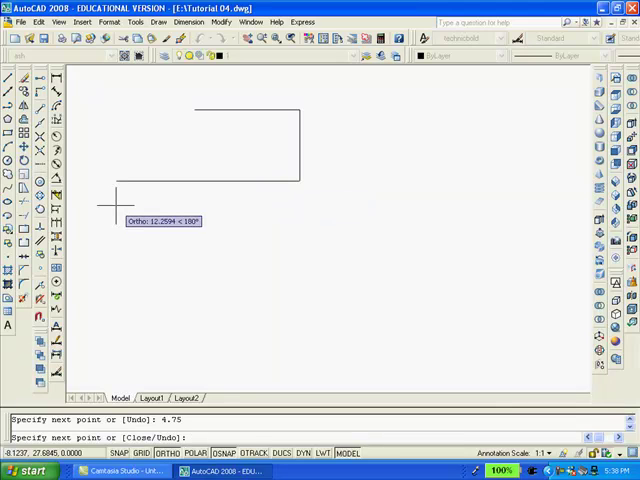
text(7)
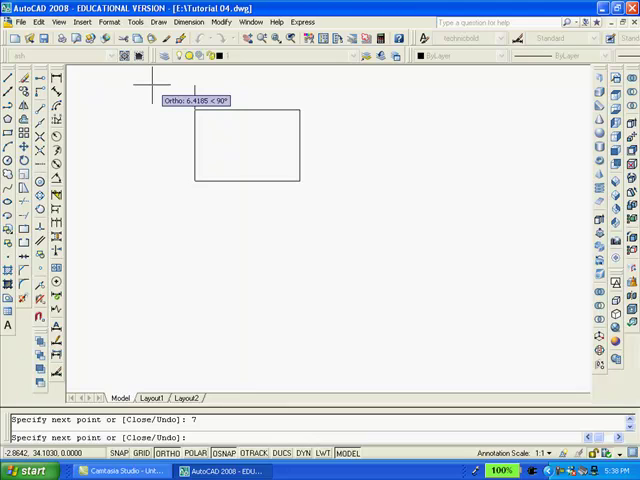
text(c)
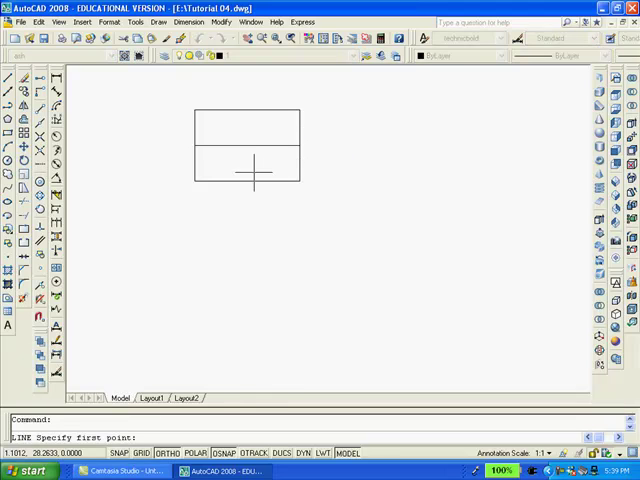
click(248, 178)
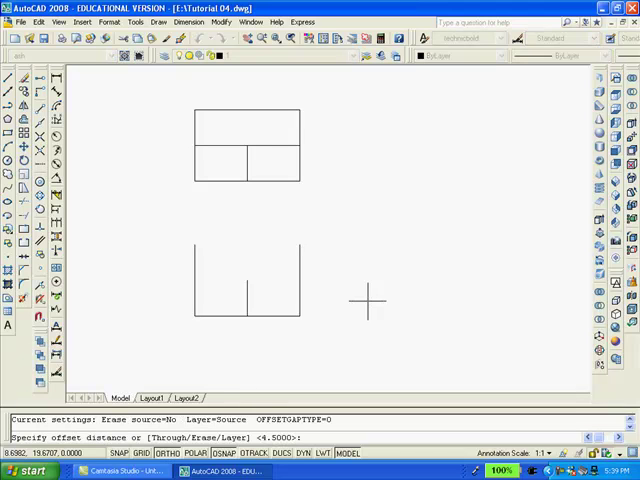
Offset the front-view base line at 1.5, 3 and 4.5 to create its interior lines.
text(1.5)
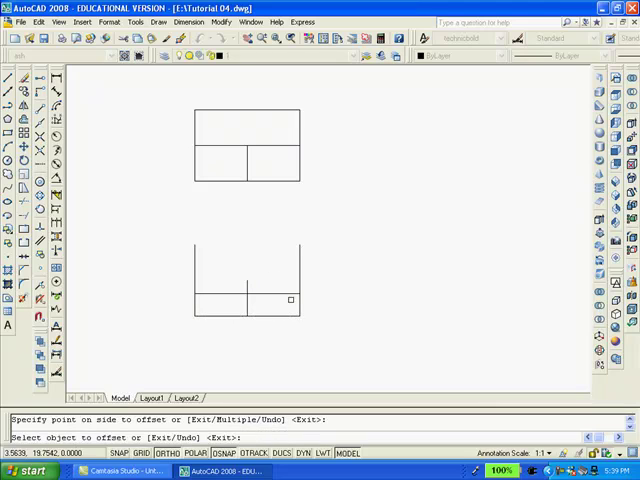
mouse_move(364, 308)
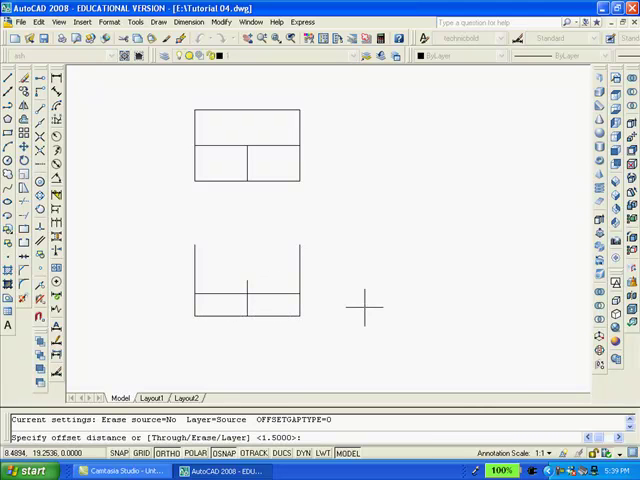
text(3)
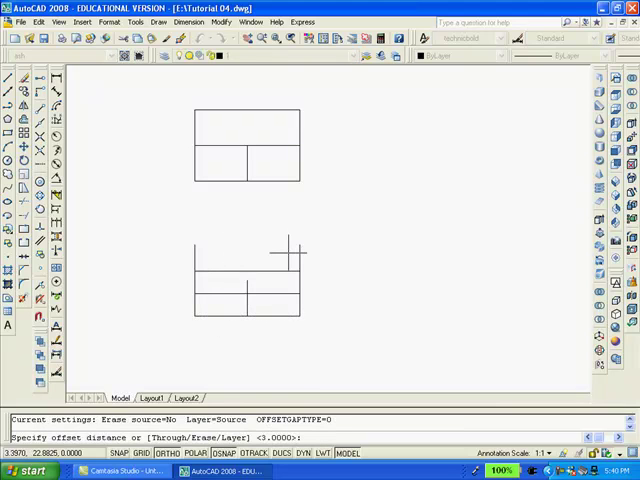
text(4)
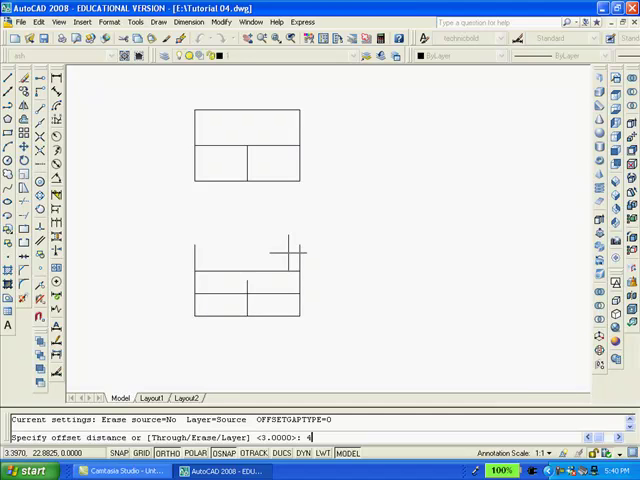
text(.5)
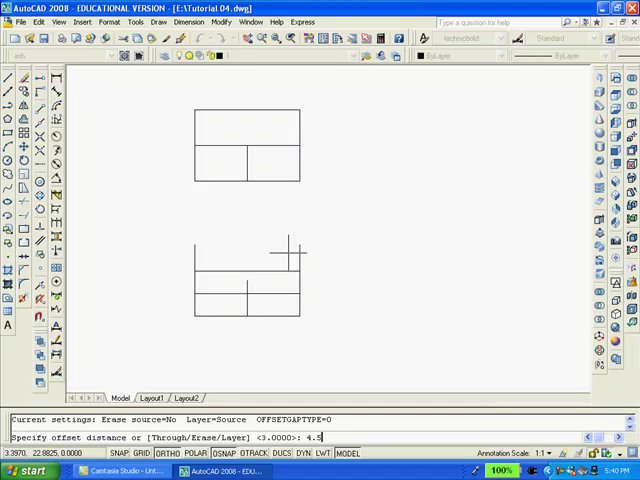
key(enter)
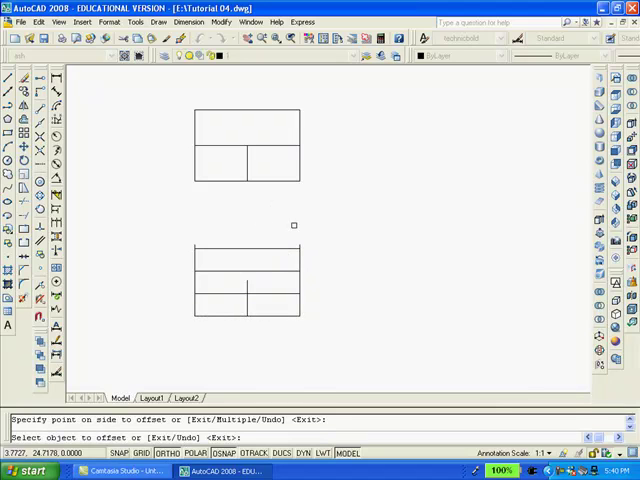
mouse_move(352, 276)
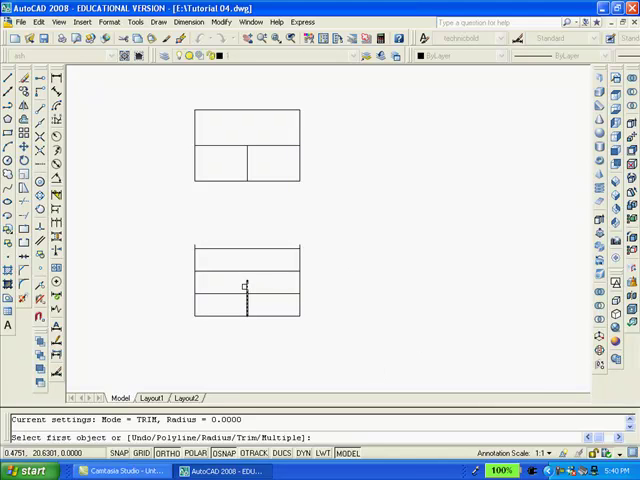
Fillet the step-corner line pair at radius 0 to form the stepped profile.
click(248, 294)
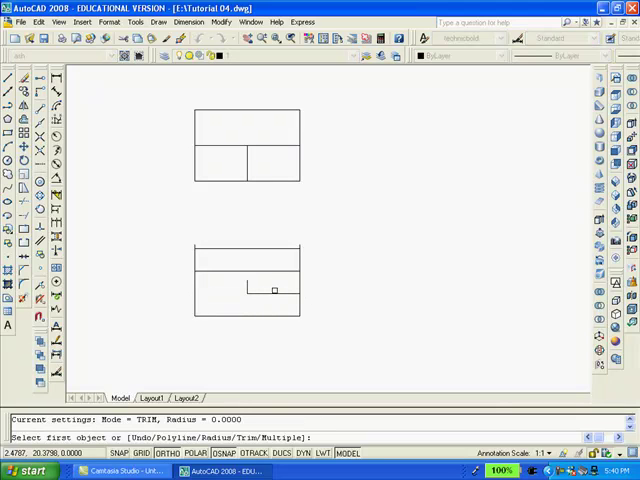
click(240, 272)
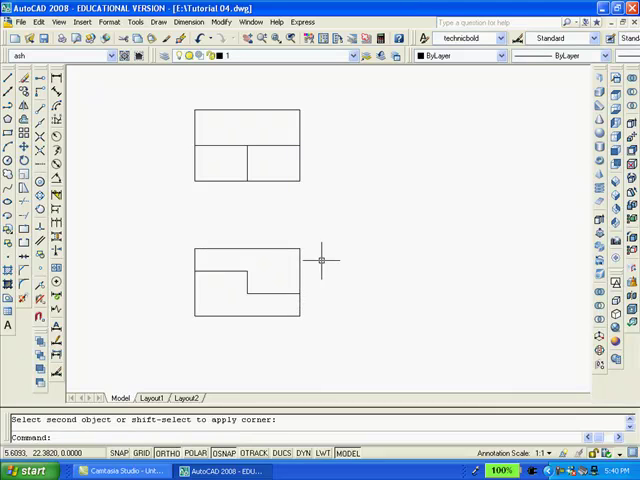
mouse_move(384, 264)
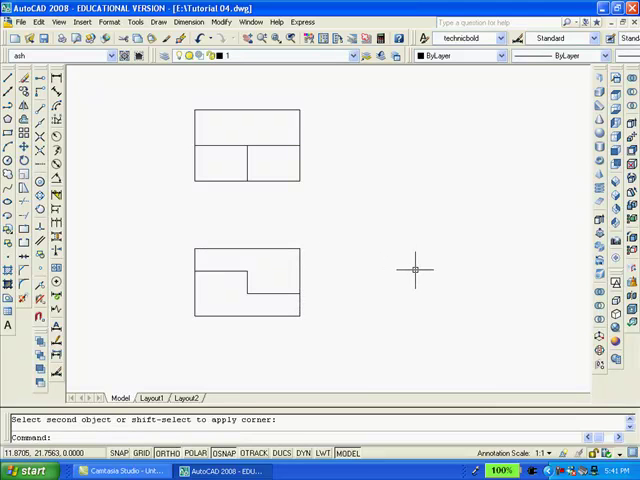
mouse_move(418, 274)
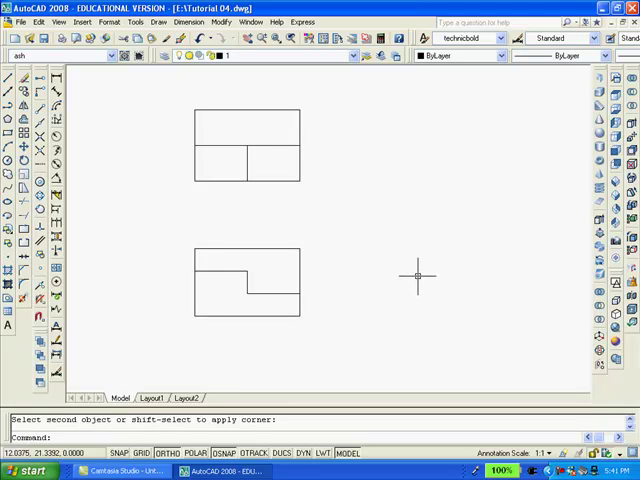
mouse_move(428, 276)
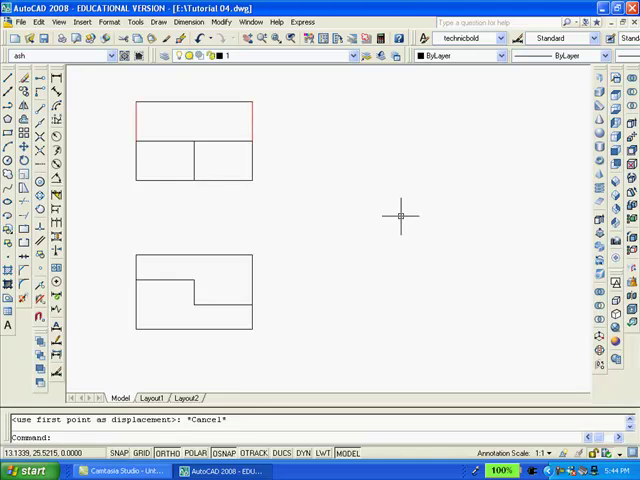
mouse_move(282, 106)
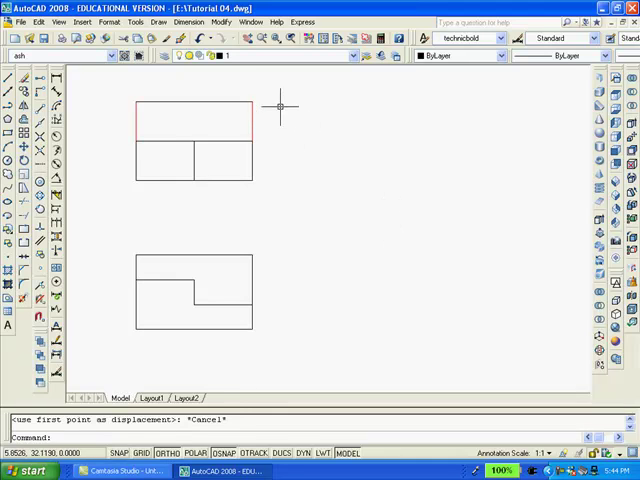
mouse_move(276, 104)
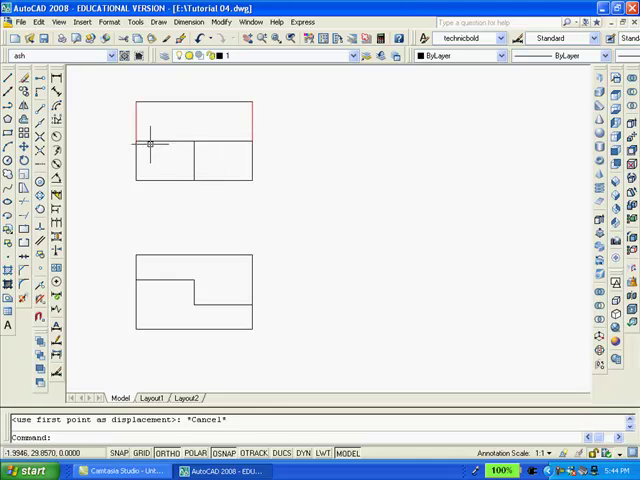
mouse_move(256, 204)
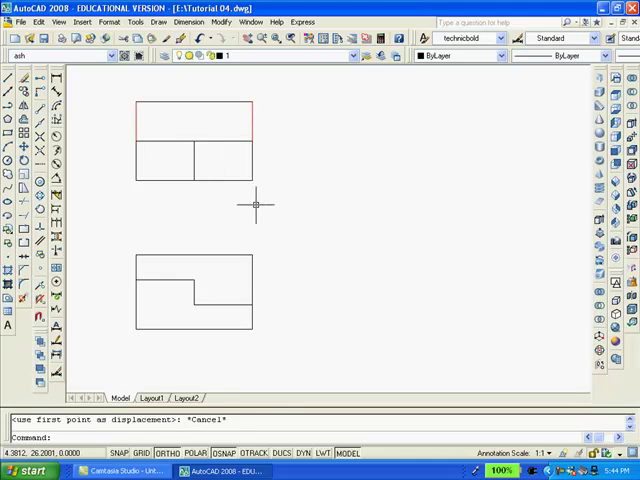
mouse_move(402, 172)
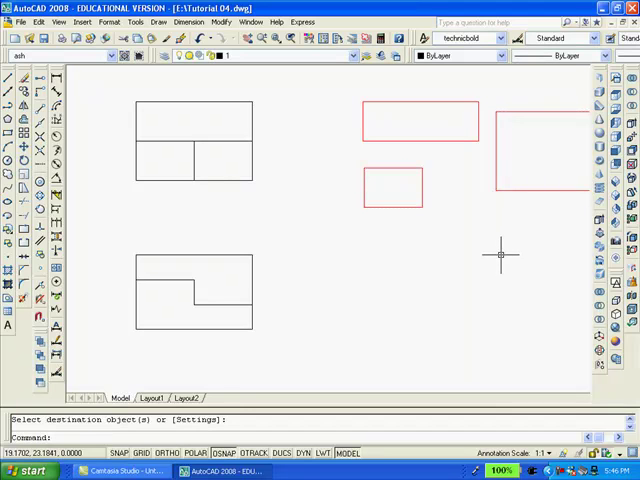
mouse_move(504, 264)
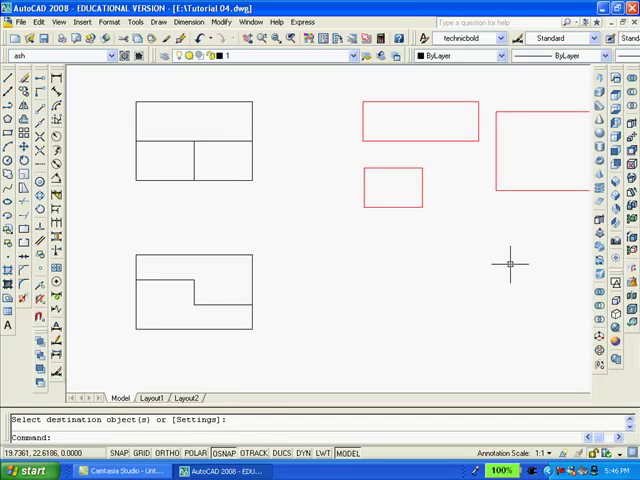
mouse_move(512, 264)
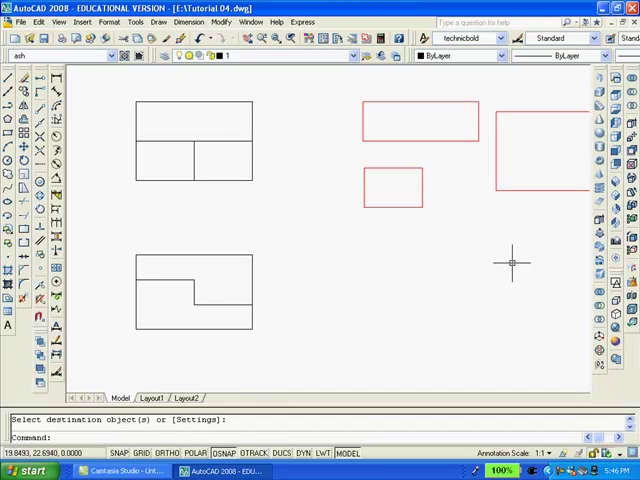
mouse_move(508, 264)
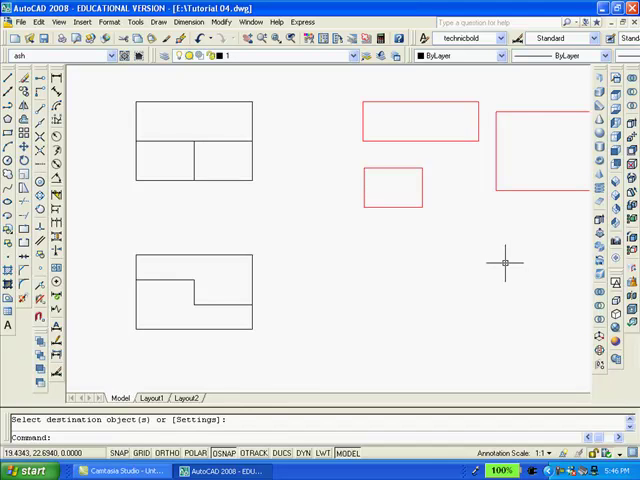
mouse_move(504, 260)
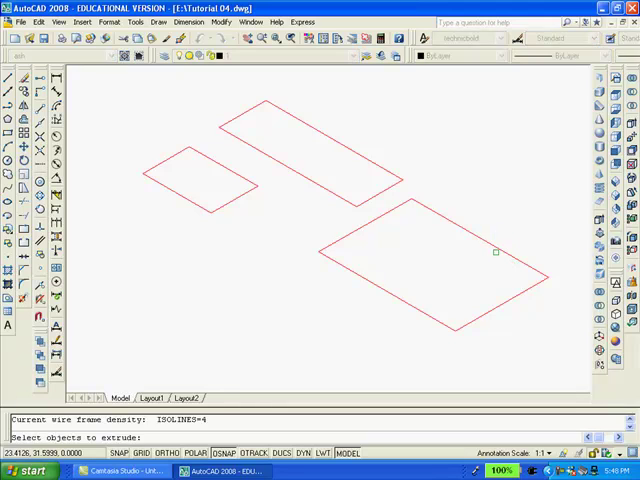
Extrude the largest rectangle 1.5 units into a slab shown in see-through wireframe.
click(496, 252)
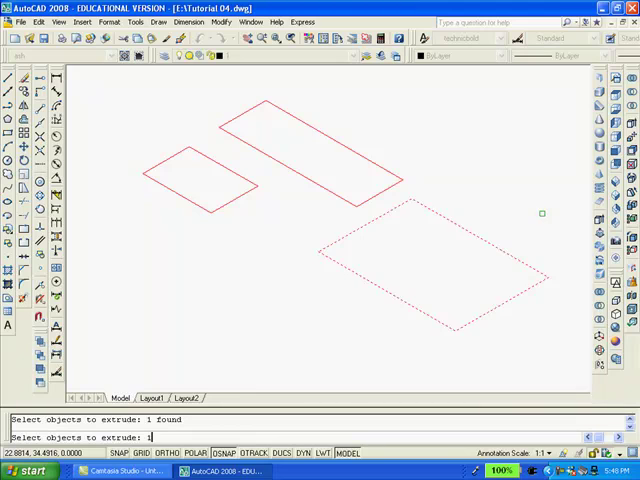
text(.5)
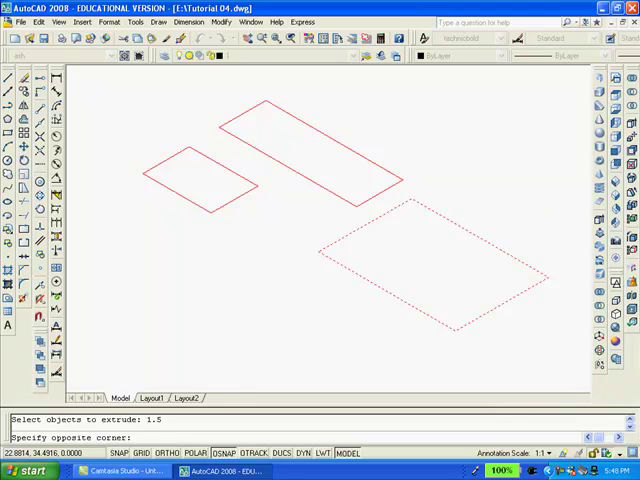
click(512, 264)
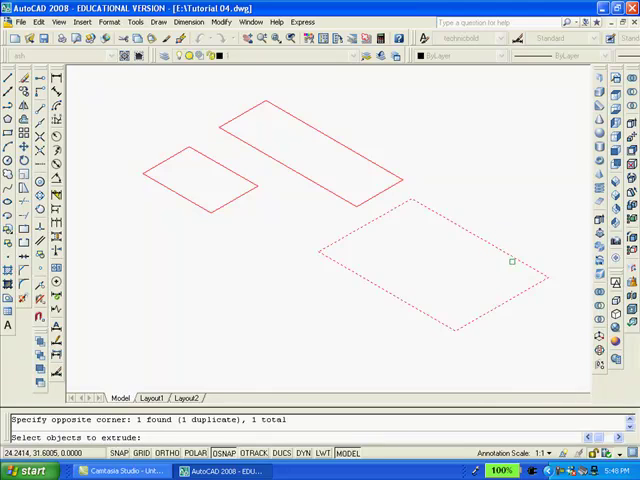
mouse_move(500, 236)
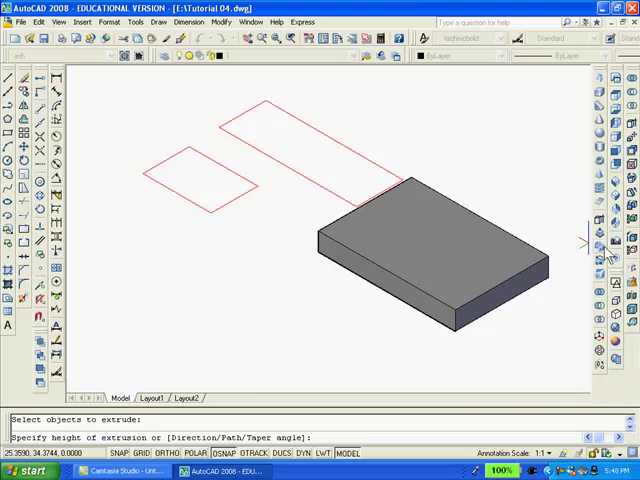
text(1)
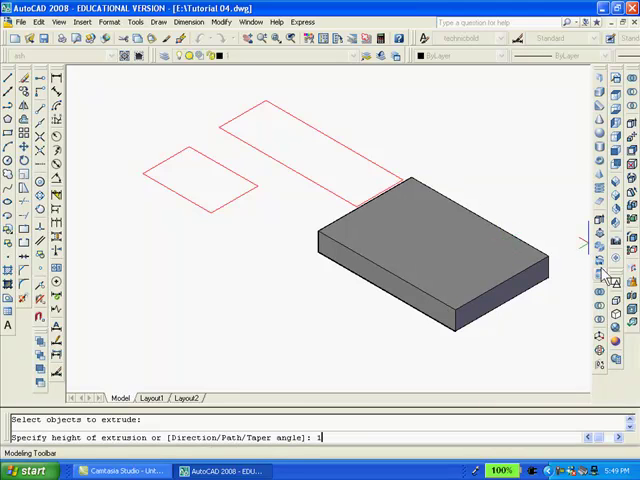
text(.5)
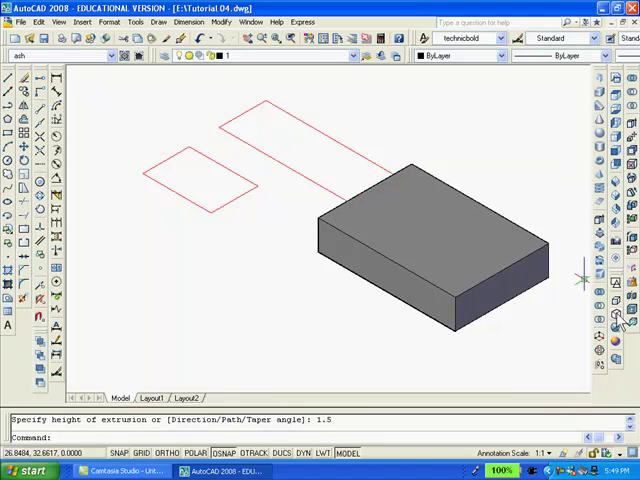
click(618, 306)
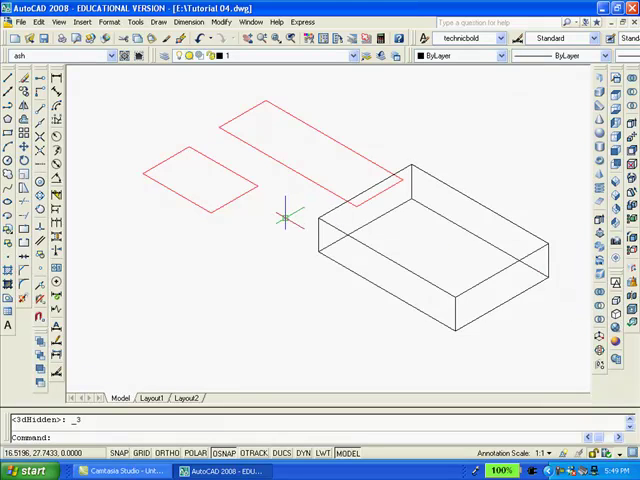
Extrude the small and long rectangles to heights 1 and 1.5 via E.
text(e)
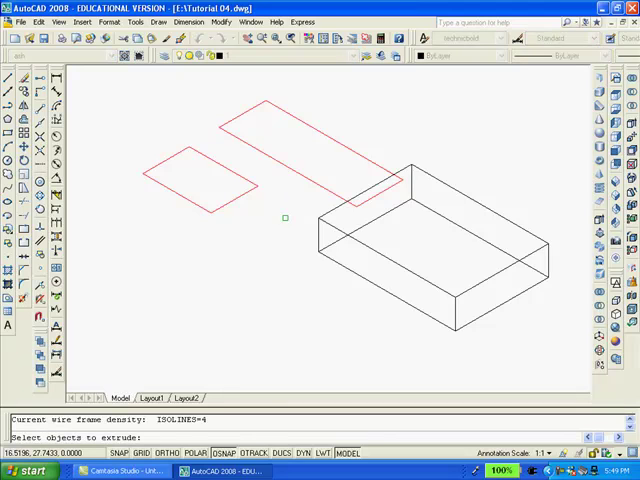
click(284, 162)
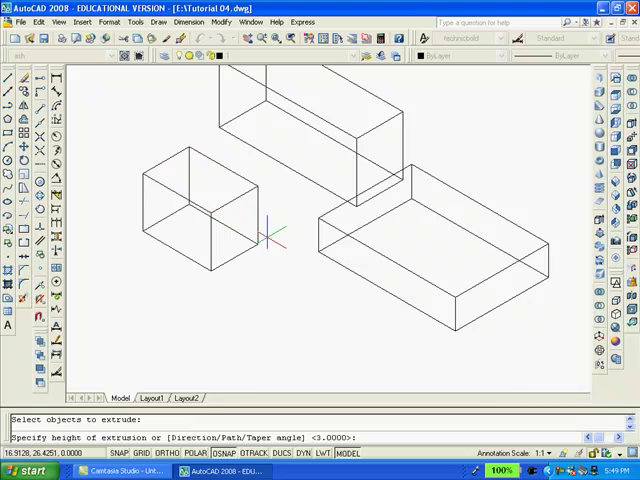
text(1.)
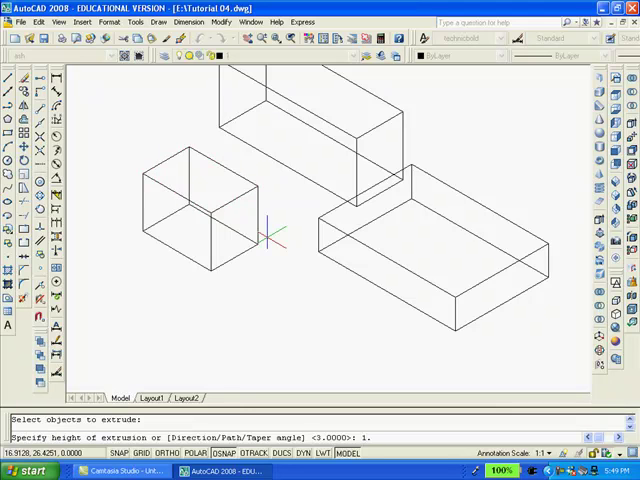
text(1.5)
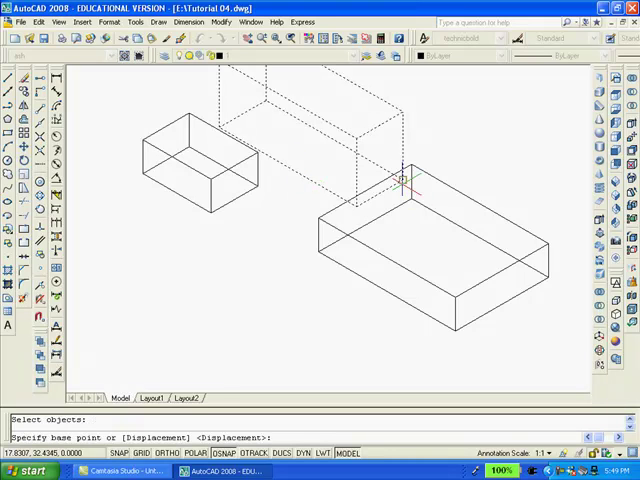
Snap the tall block onto the slab's corner and select the small box to move next.
click(396, 180)
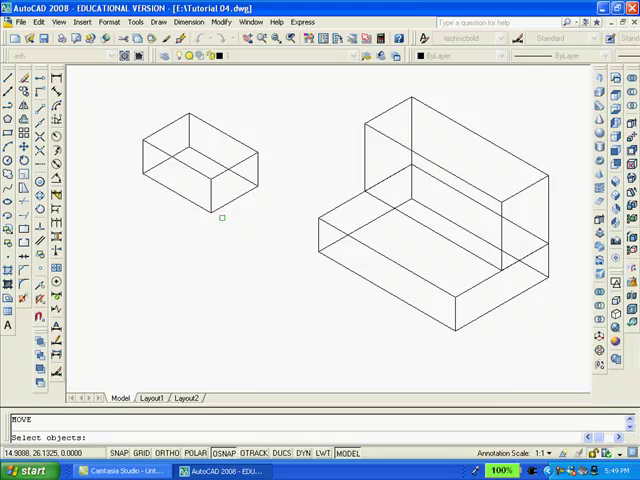
click(216, 218)
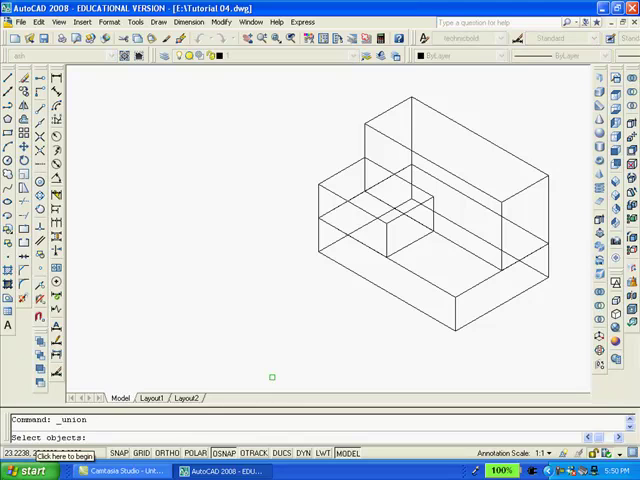
Union all window-selected blocks into one solid and assign it a new layer in Properties.
click(272, 376)
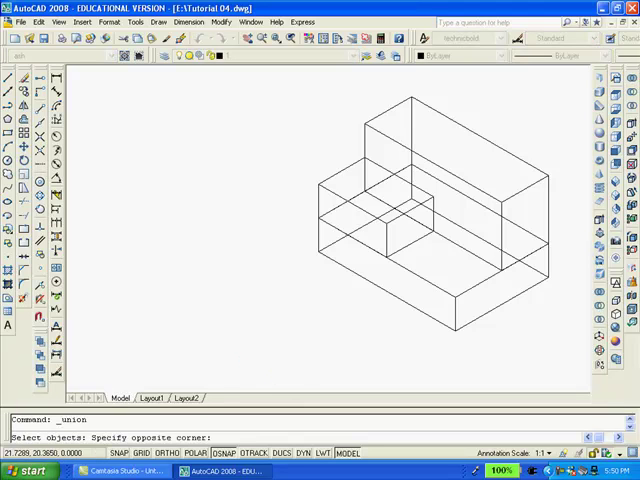
click(528, 106)
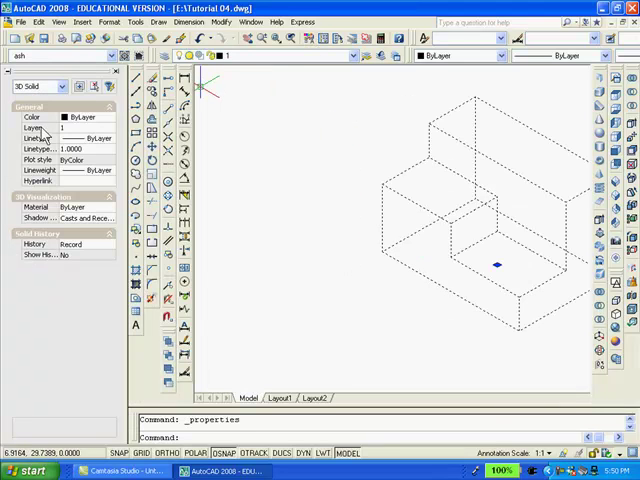
click(108, 128)
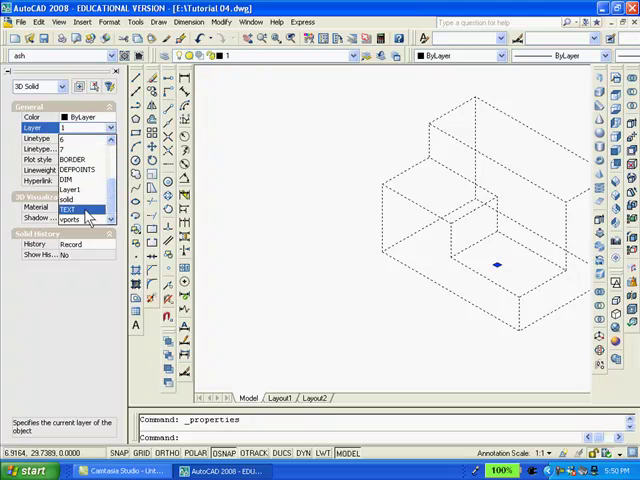
click(66, 200)
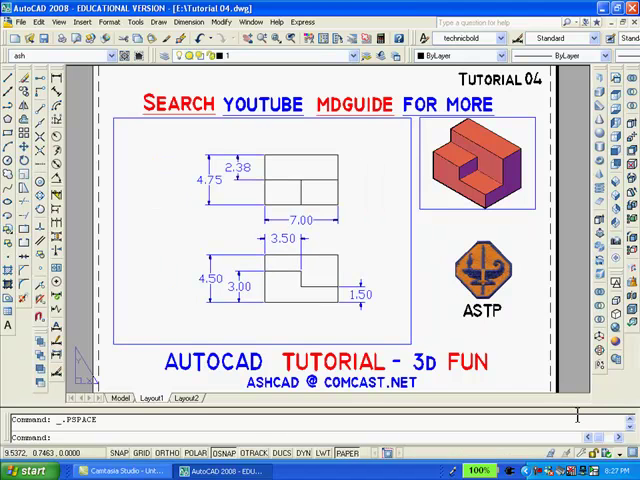
mouse_move(580, 422)
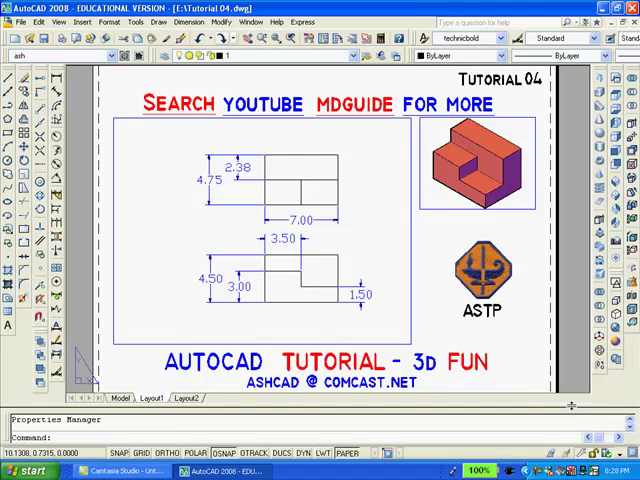
mouse_move(572, 410)
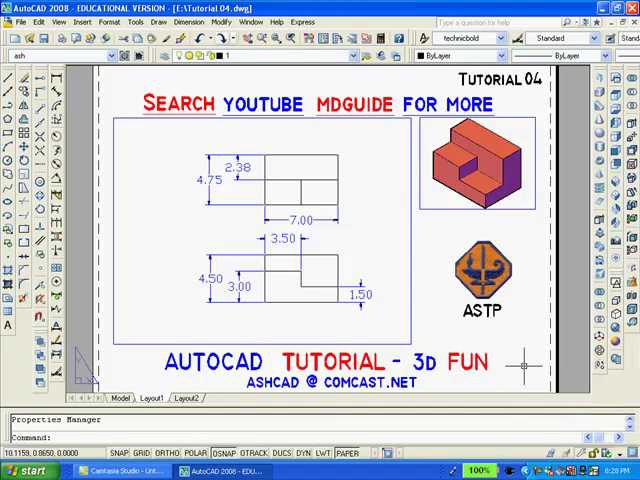
key(Escape)
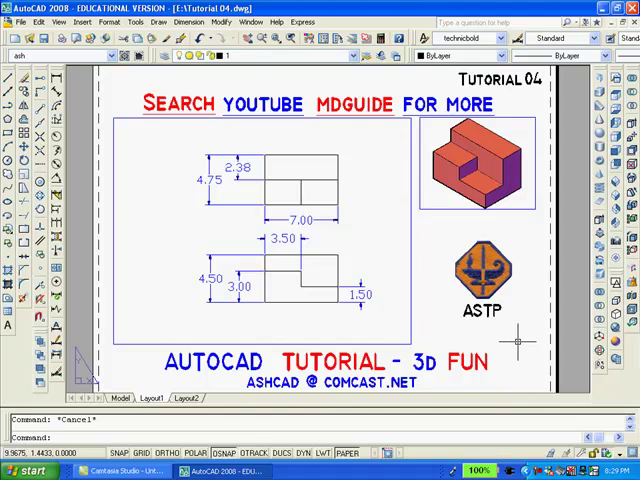